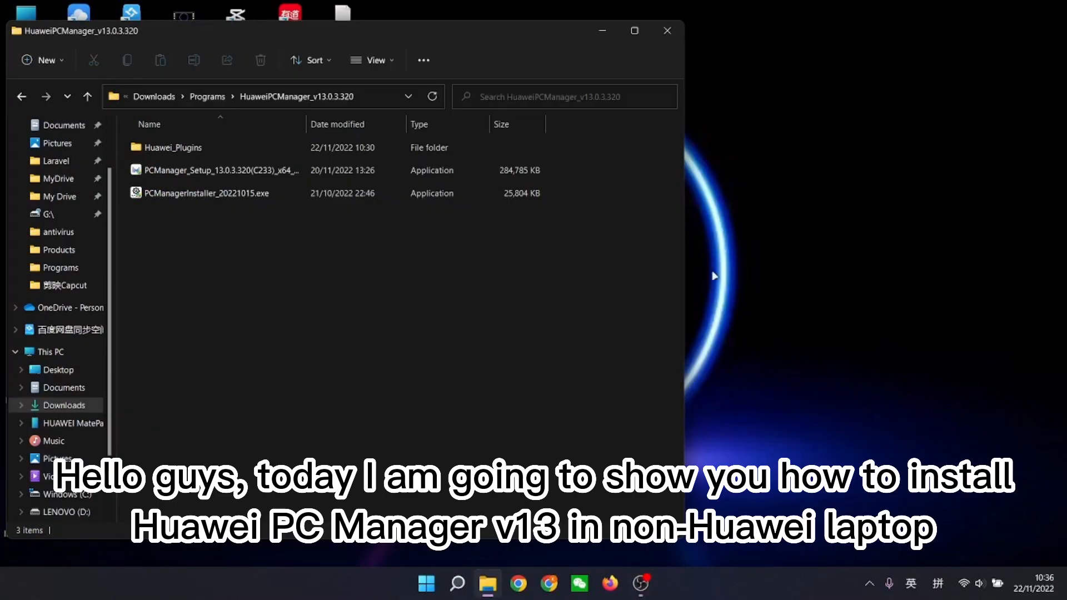
{"action": "mouse_move", "coordinate": [679, 292]}
{"action": "type", "text": "add"}
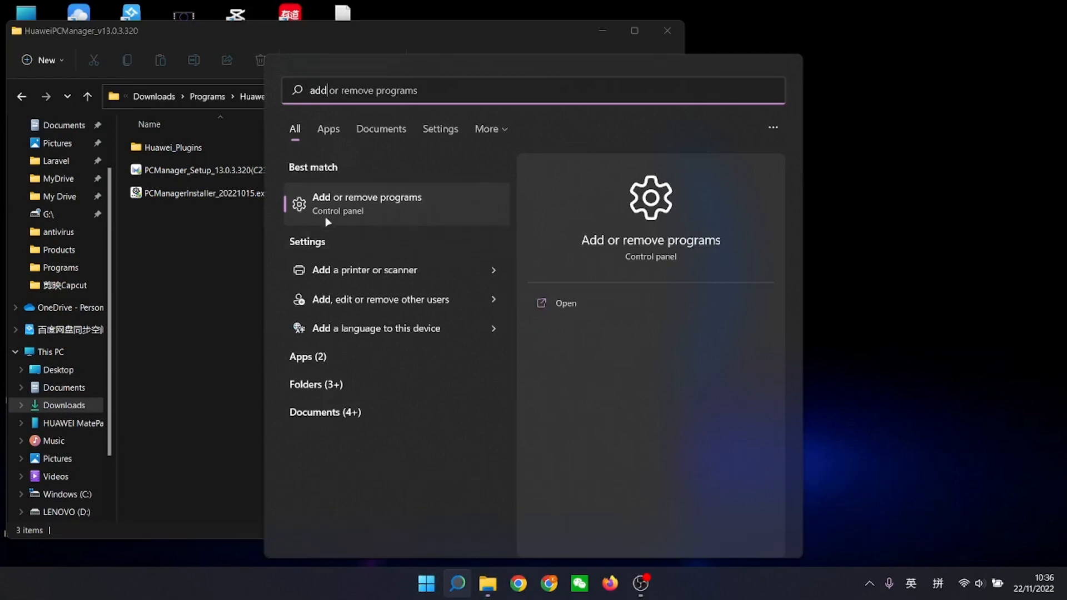
Open Windows Security and turn off cloud-delivered protection under Virus & threat protection.
{"action": "left_click", "coordinate": [366, 202]}
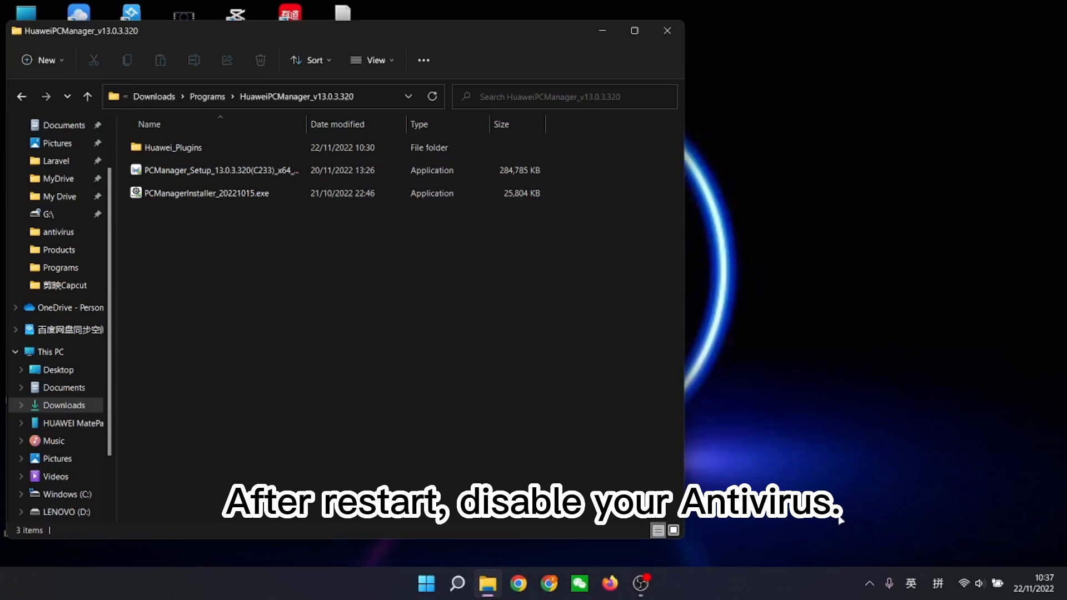
{"action": "mouse_move", "coordinate": [870, 584]}
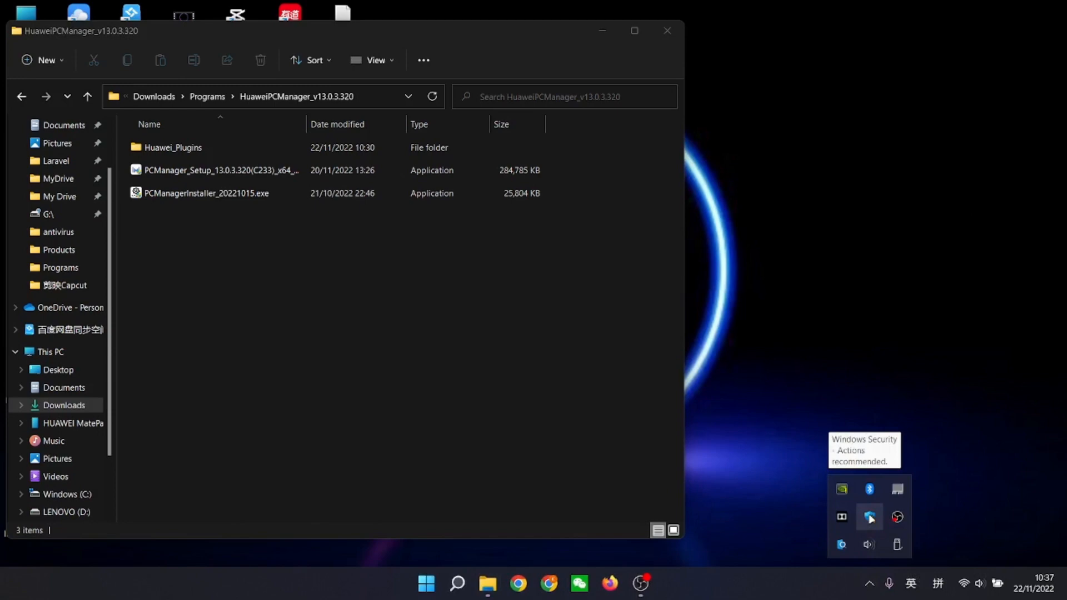
{"action": "left_click", "coordinate": [869, 517]}
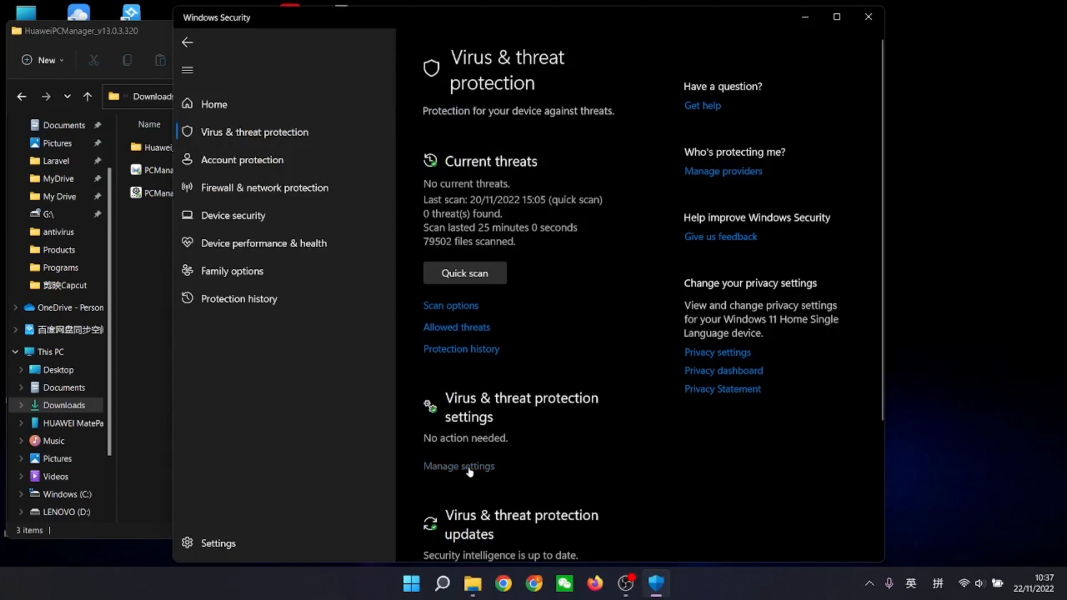
{"action": "left_click", "coordinate": [459, 466]}
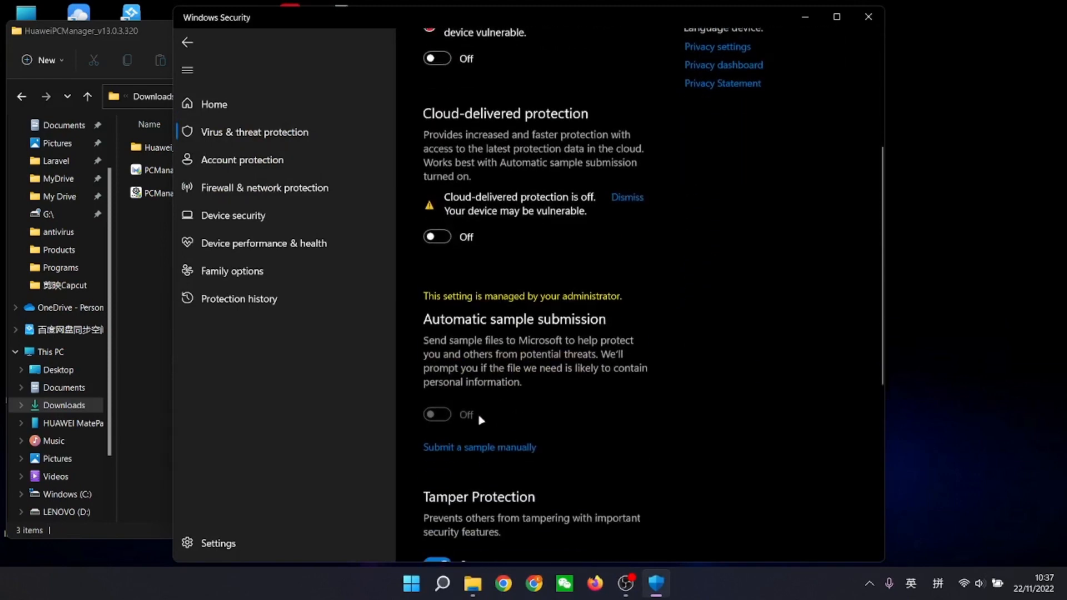
{"action": "left_click", "coordinate": [264, 186]}
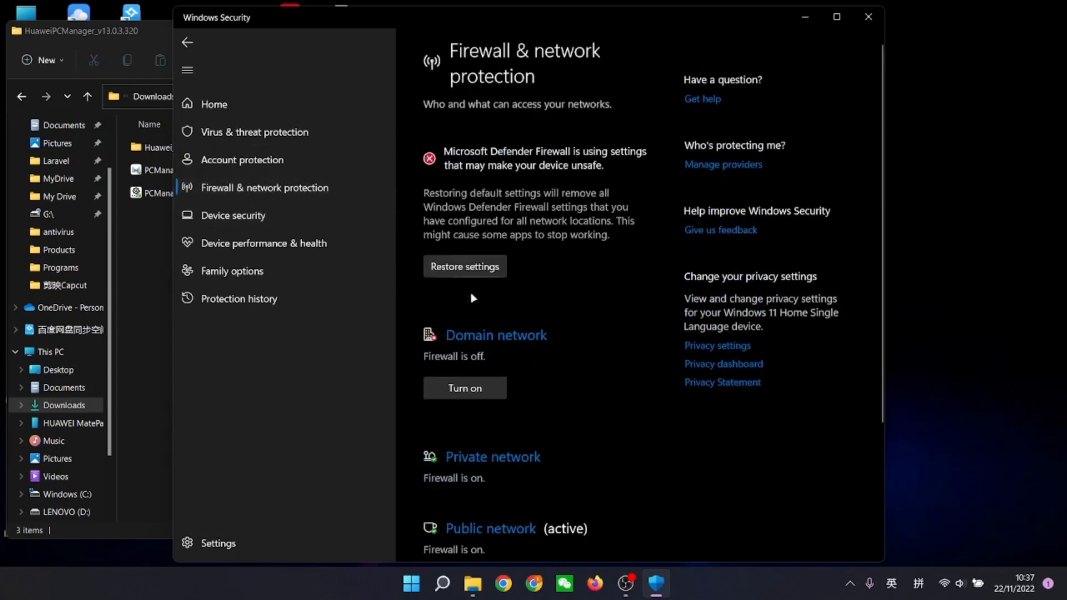
Turn the firewall off for the domain and private networks.
{"action": "left_click", "coordinate": [493, 457]}
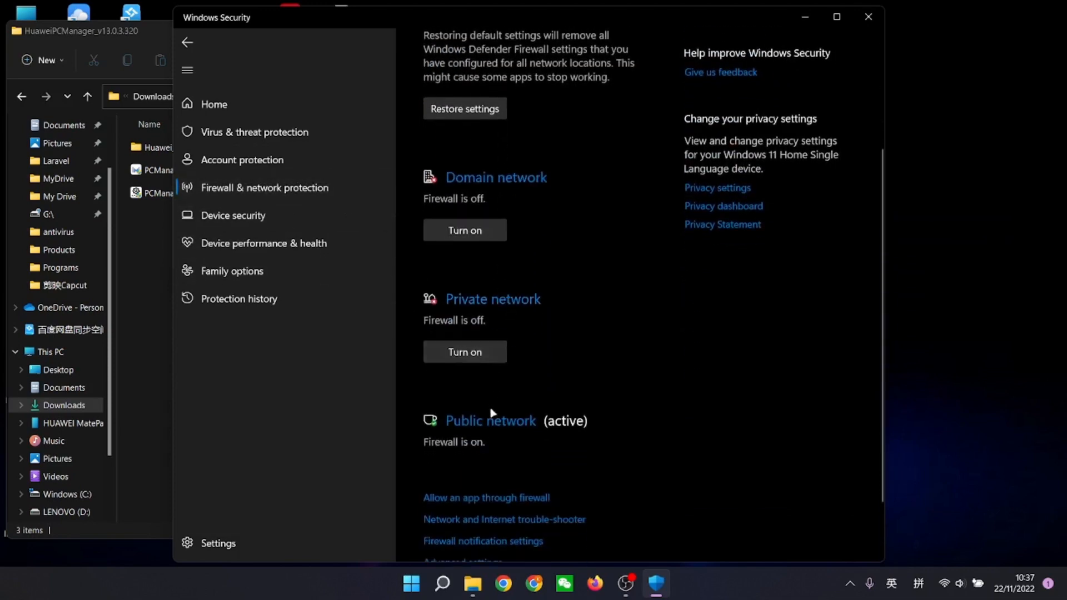
{"action": "left_click", "coordinate": [491, 420]}
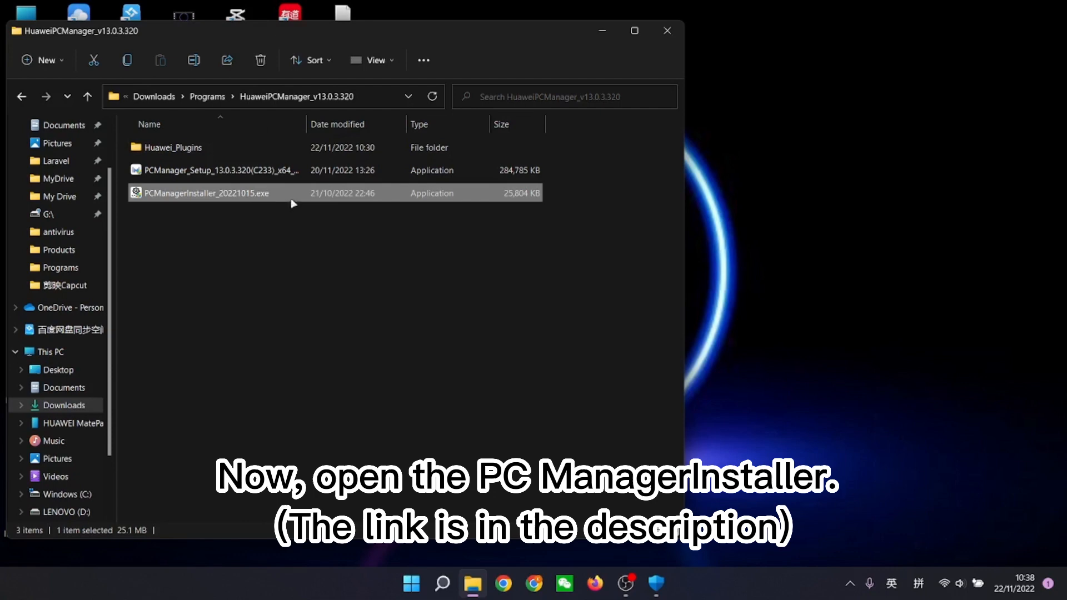
Launch PCManagerInstaller_20221015.exe, enter author name '空降猫咪' and dismiss the notice.
{"action": "double_click", "coordinate": [209, 192]}
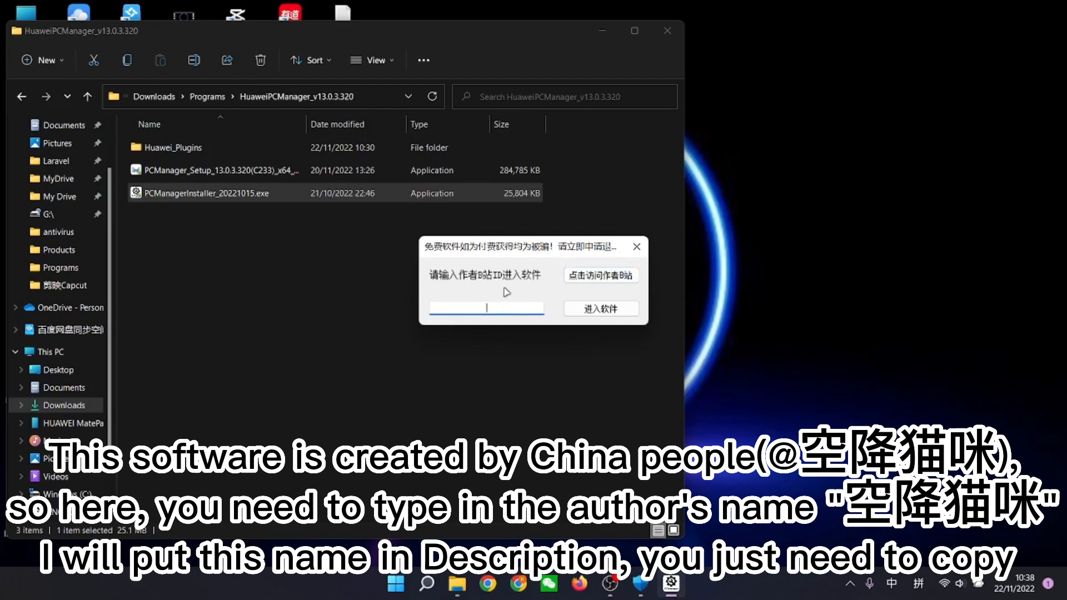
{"action": "type", "text": "空降猫咪"}
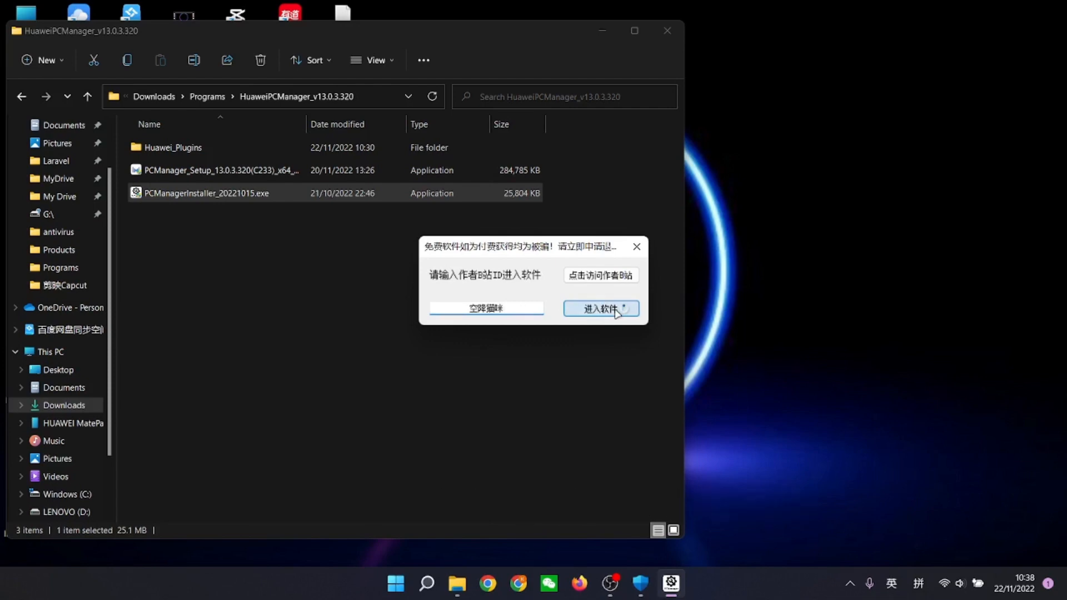
{"action": "left_click", "coordinate": [601, 308]}
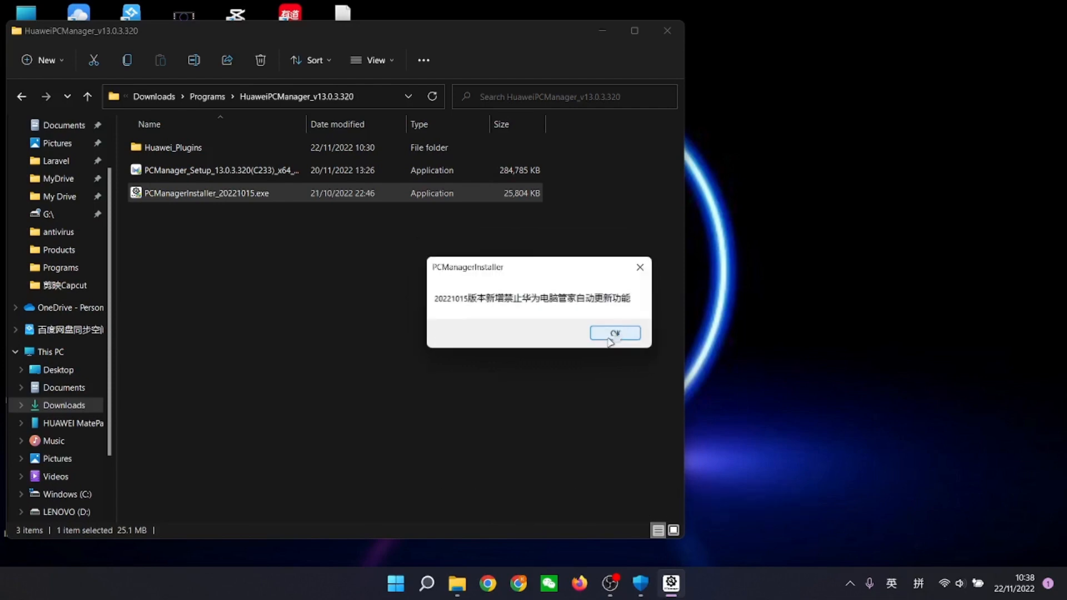
{"action": "left_click", "coordinate": [615, 334]}
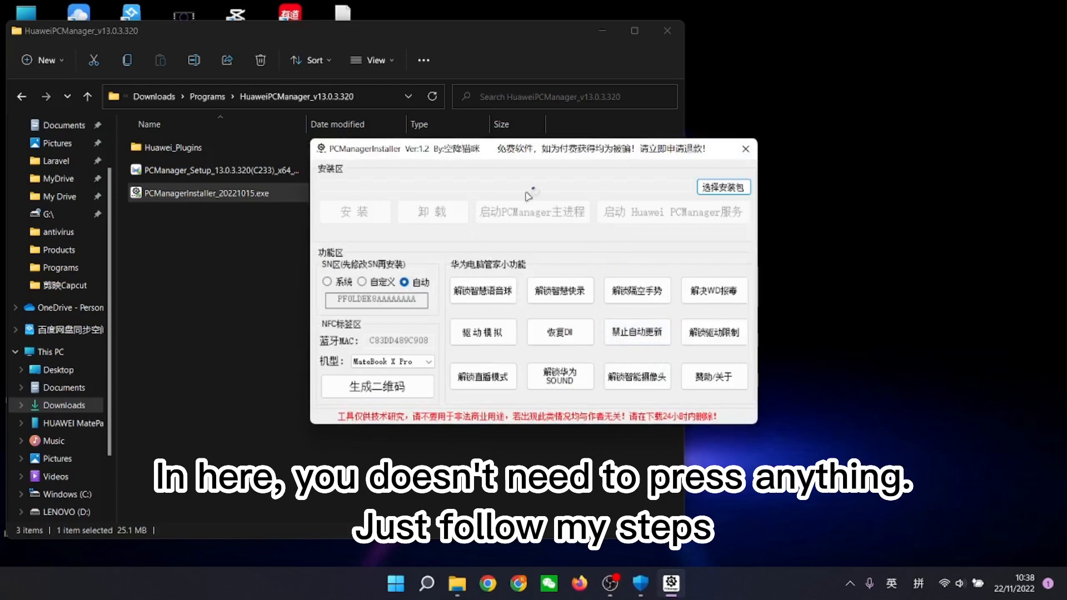
{"action": "mouse_move", "coordinate": [650, 189]}
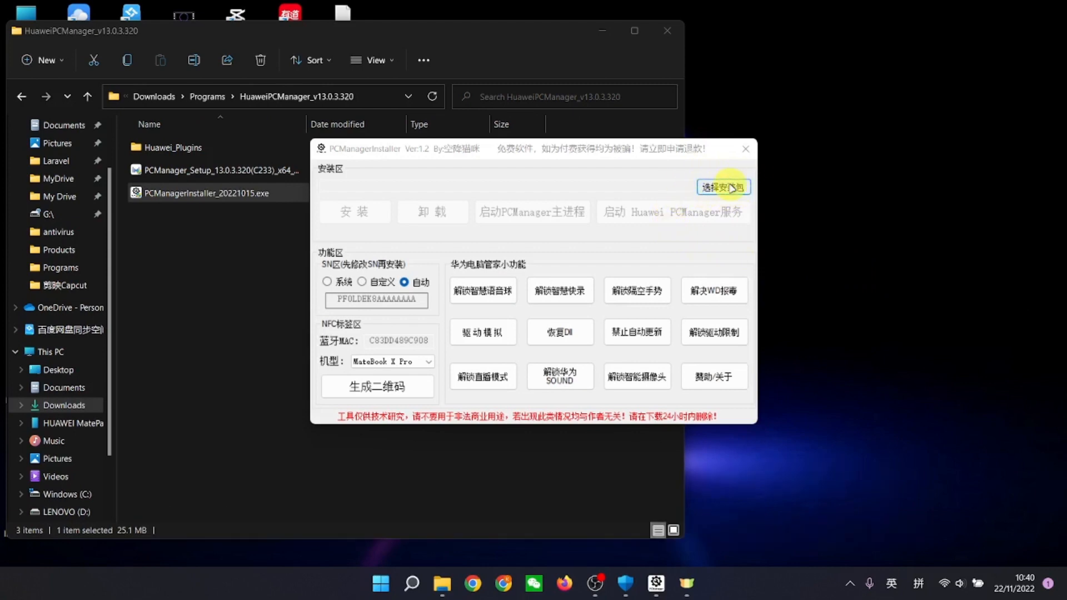
Choose PCManager_Setup_13.0.3.320 as the install package and start the install options.
{"action": "left_click", "coordinate": [722, 187]}
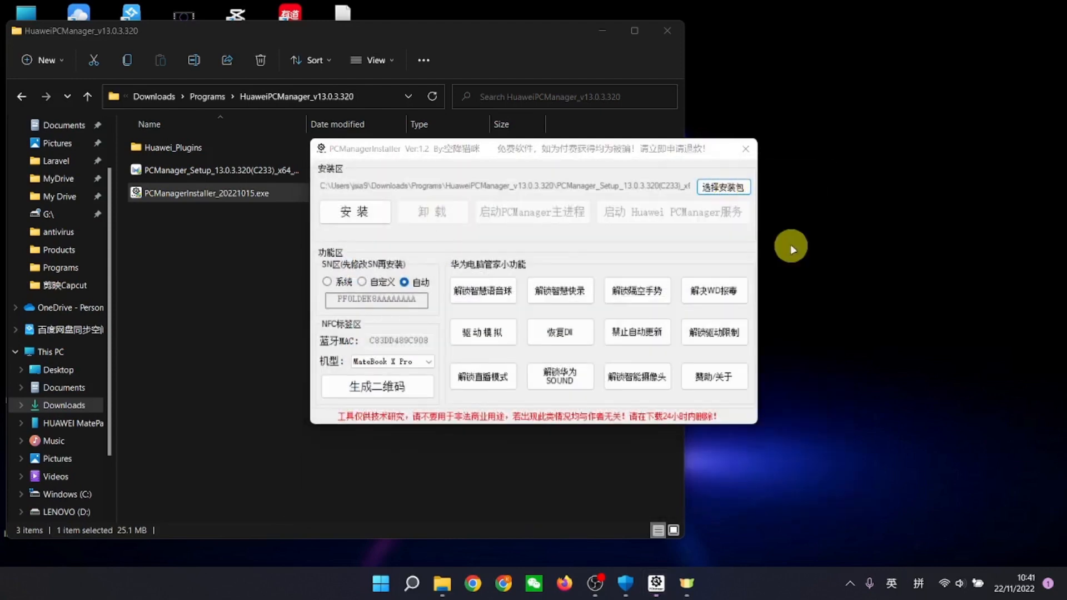
{"action": "left_click", "coordinate": [355, 211]}
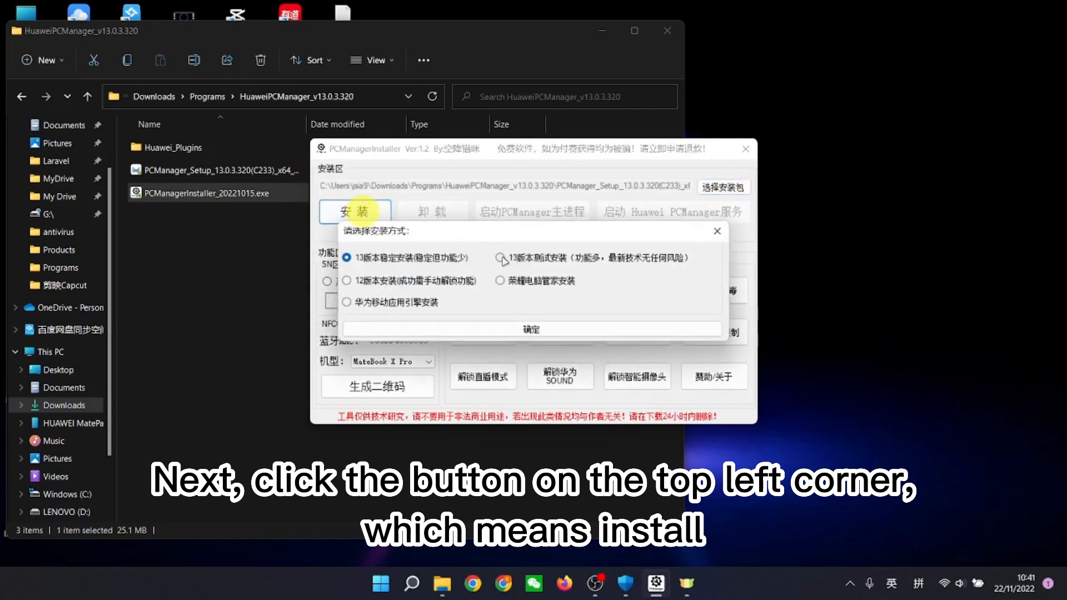
Pick the version 13 test install method, confirm, and let installation finish to the welcome page.
{"action": "left_click", "coordinate": [500, 257]}
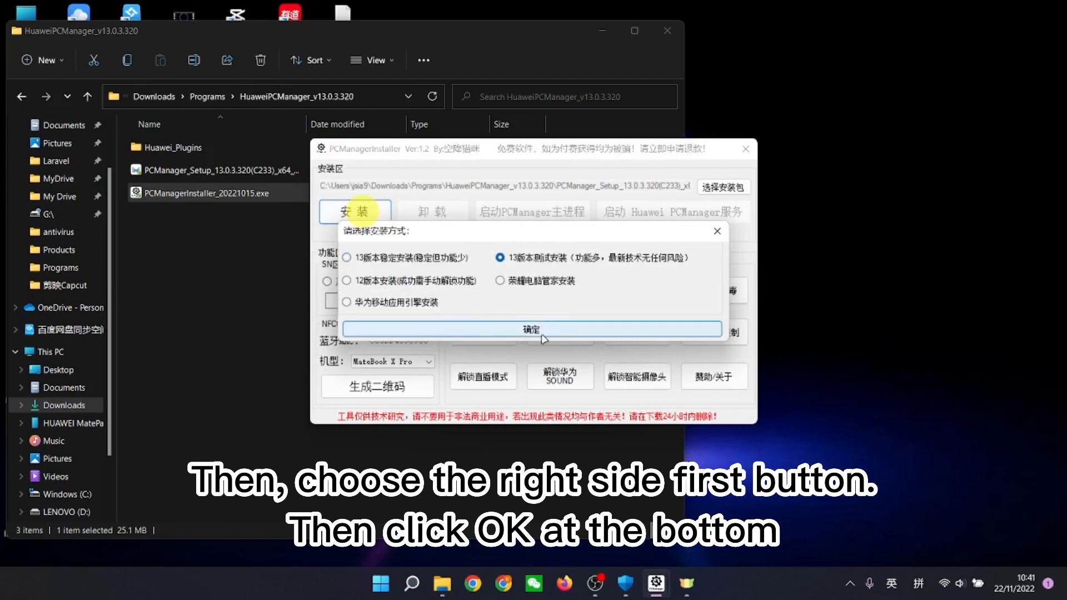
{"action": "left_click", "coordinate": [533, 329]}
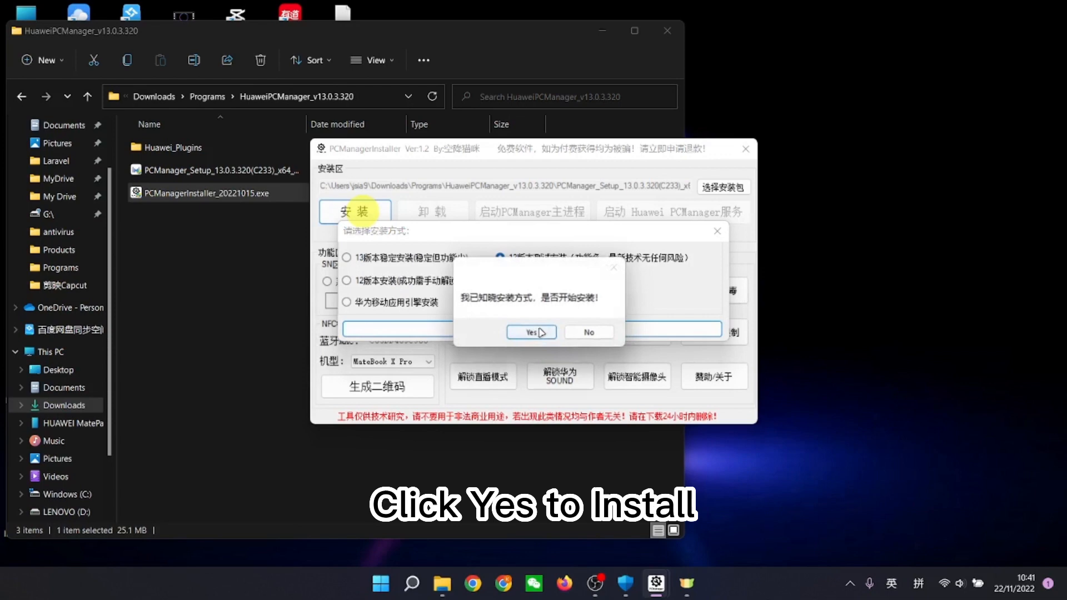
{"action": "left_click", "coordinate": [527, 333]}
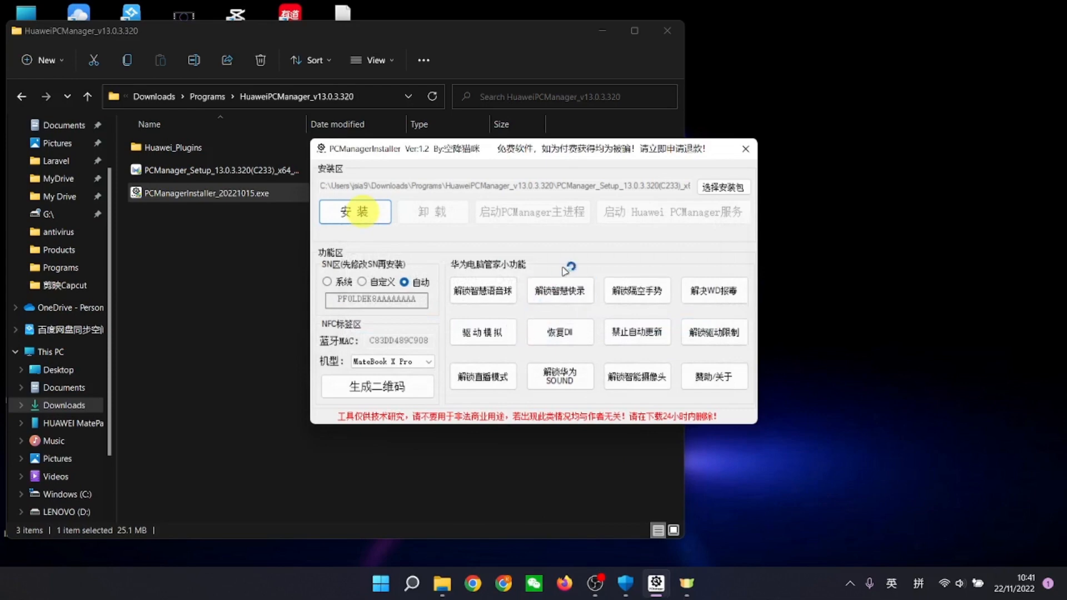
{"action": "mouse_move", "coordinate": [885, 273]}
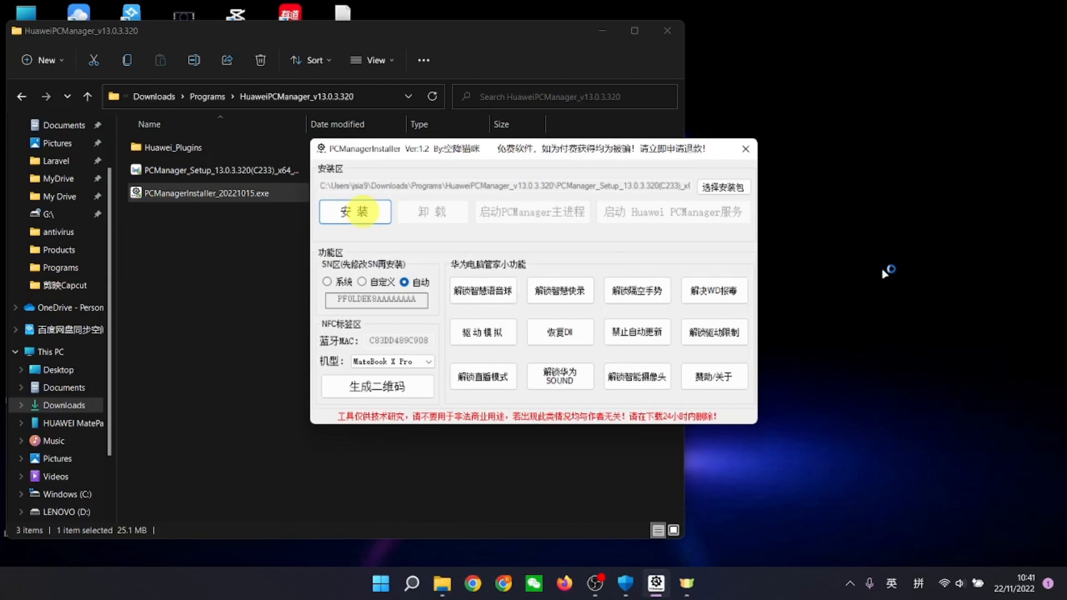
{"action": "left_click", "coordinate": [355, 212]}
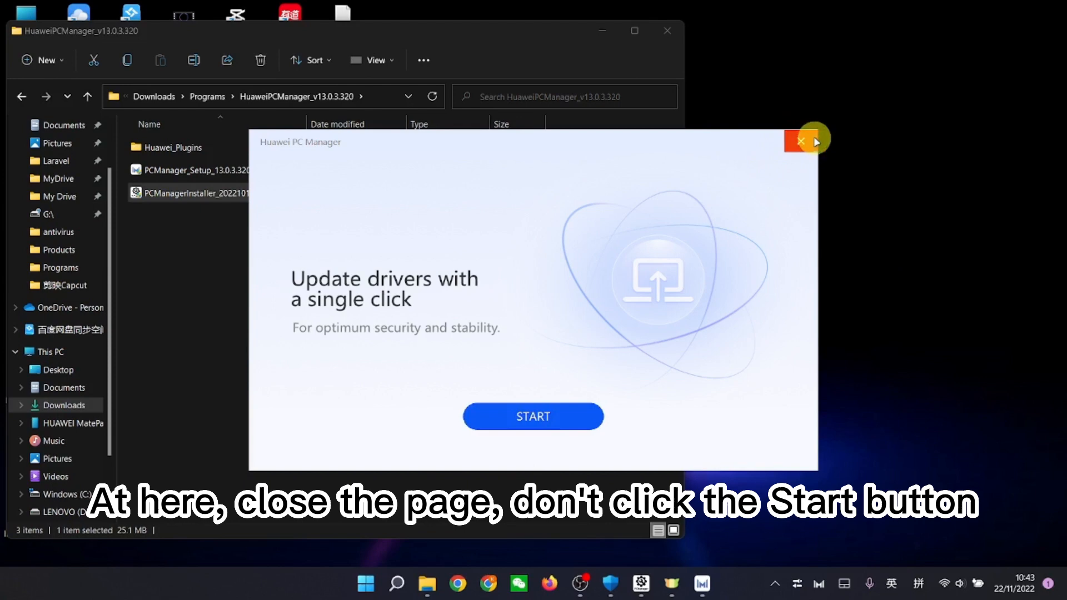
Dismiss the driver-update welcome page so PC Manager's Home page and Control Panel show.
{"action": "left_click", "coordinate": [802, 142]}
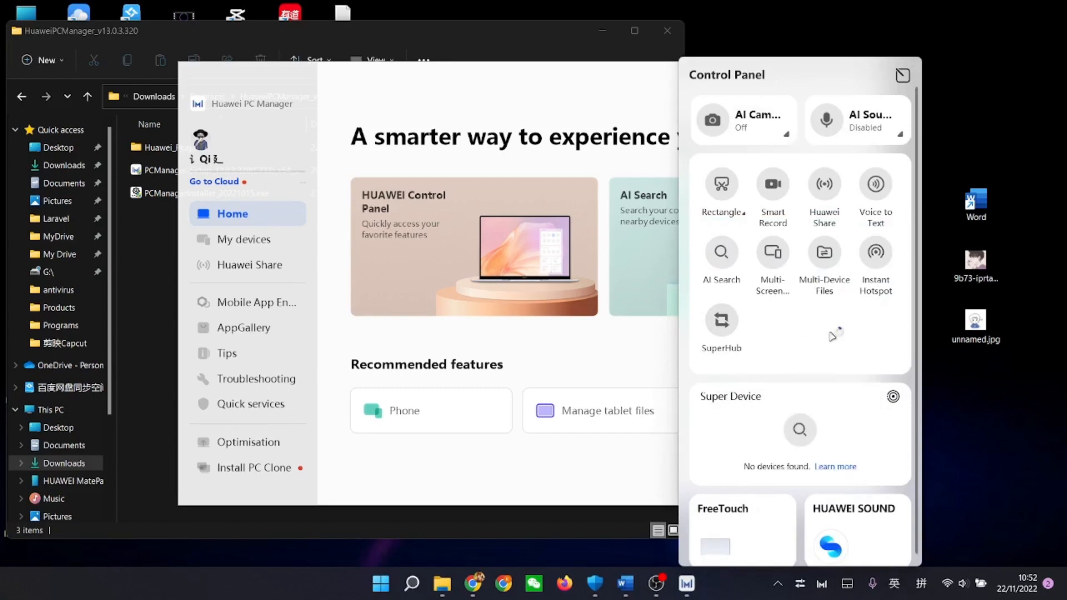
{"action": "mouse_move", "coordinate": [832, 337]}
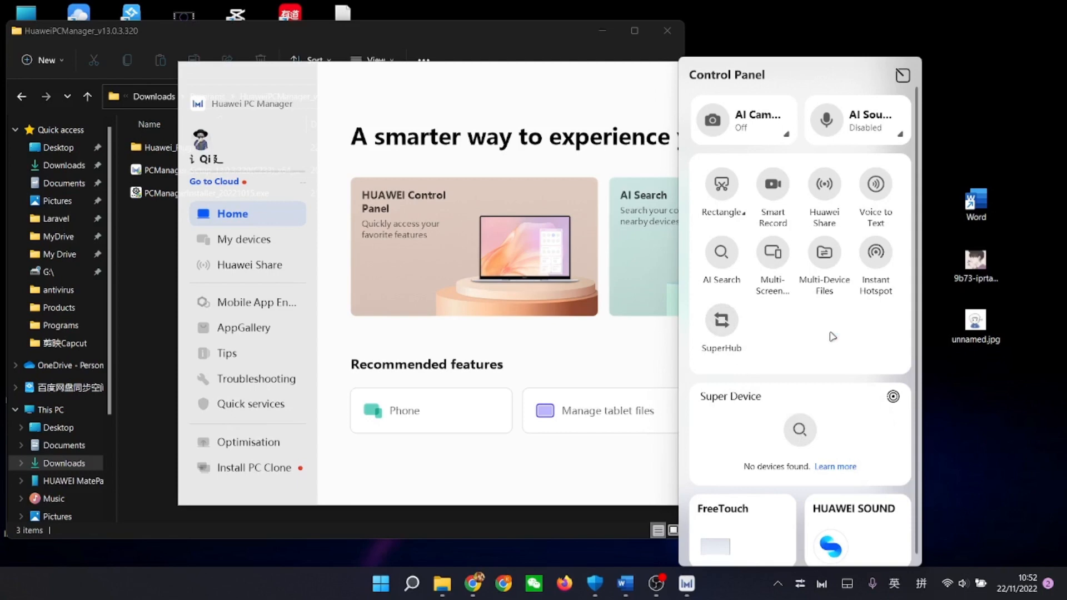
Open SuperHub from the Control Panel to collect the product-size text and two images.
{"action": "left_click", "coordinate": [721, 320]}
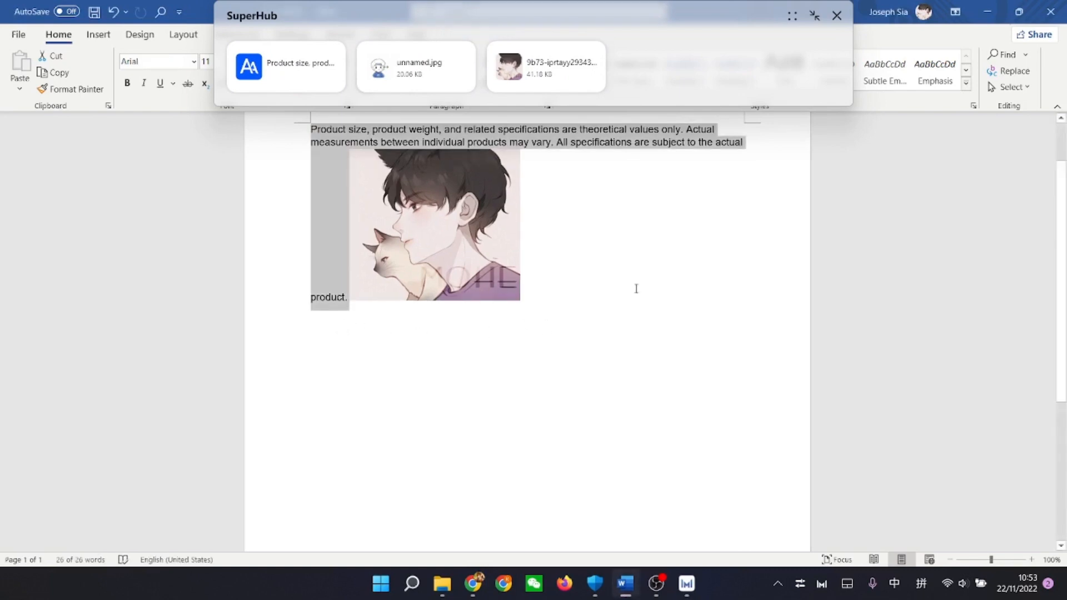
Close SuperHub and the Word document, returning to PC Manager's Home page.
{"action": "left_click", "coordinate": [837, 14]}
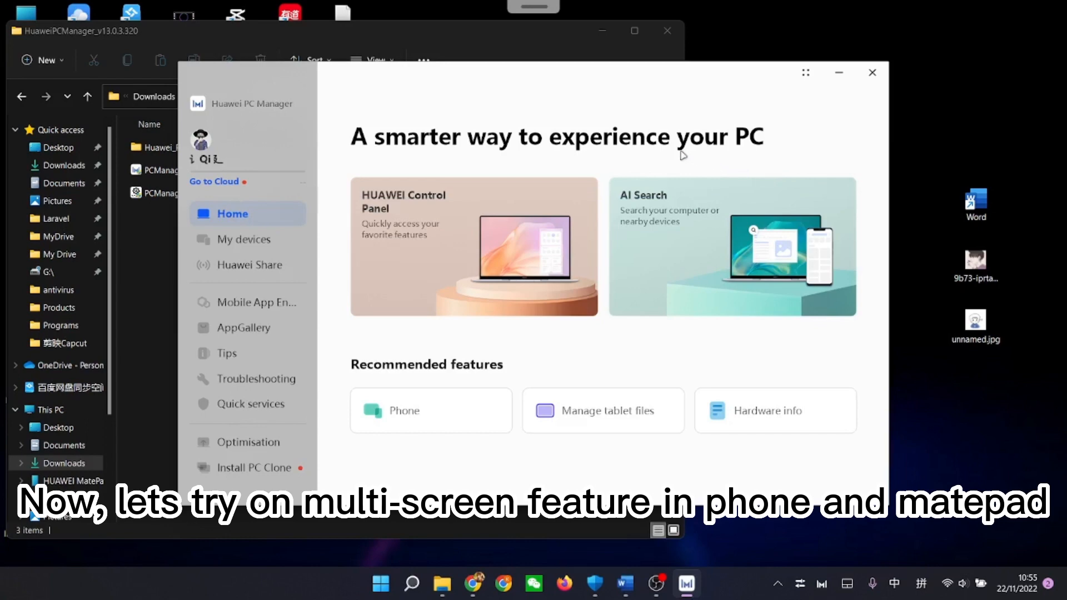
Check the My devices cards, close PC Manager, and copy the Huawei_Plugins folder.
{"action": "left_click", "coordinate": [244, 239]}
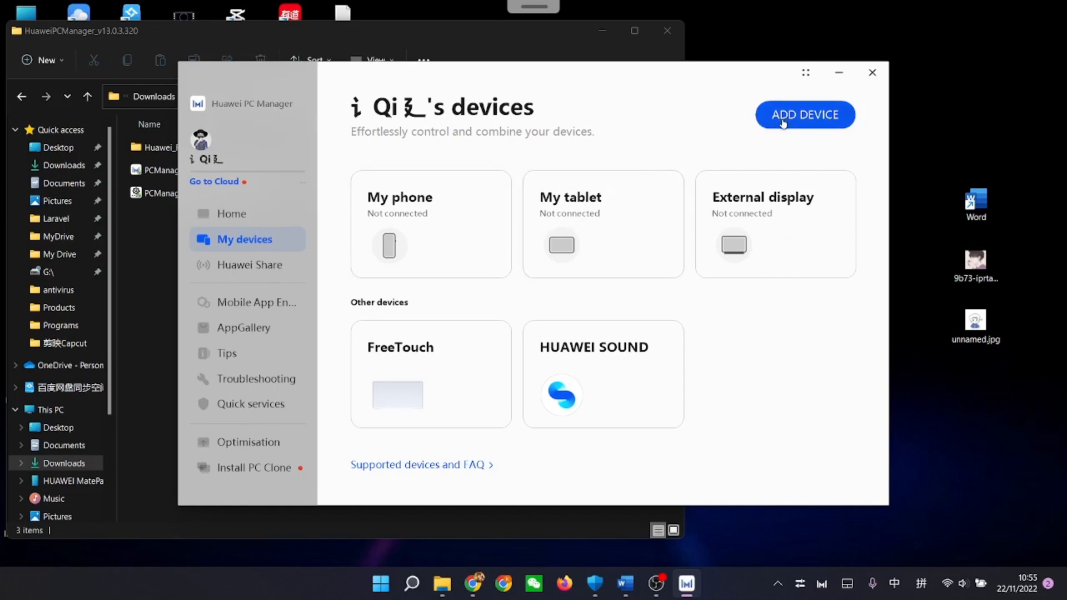
{"action": "left_click", "coordinate": [805, 114]}
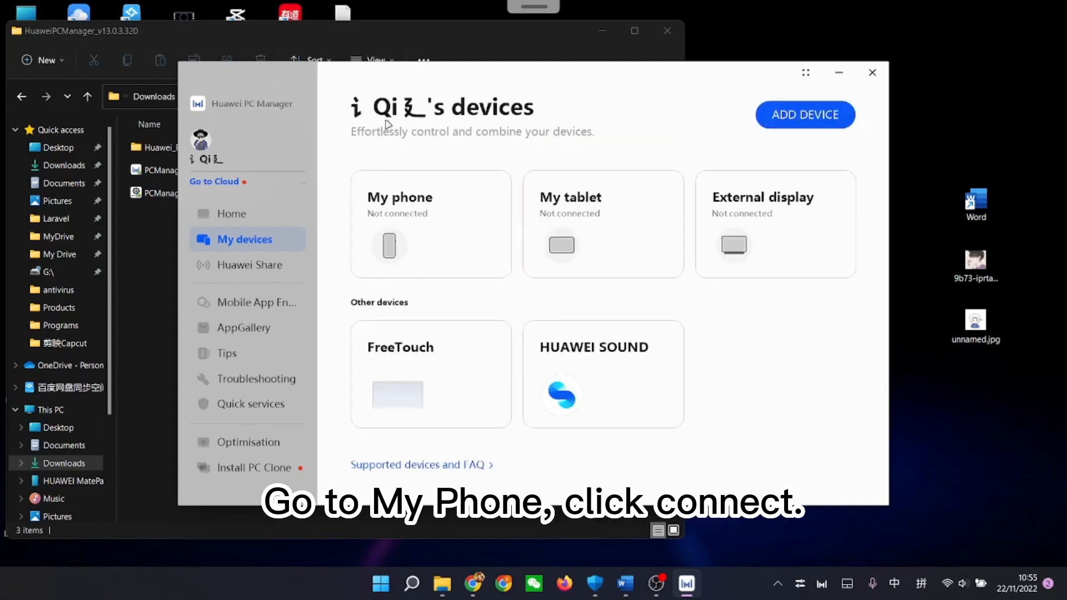
{"action": "left_click", "coordinate": [430, 225]}
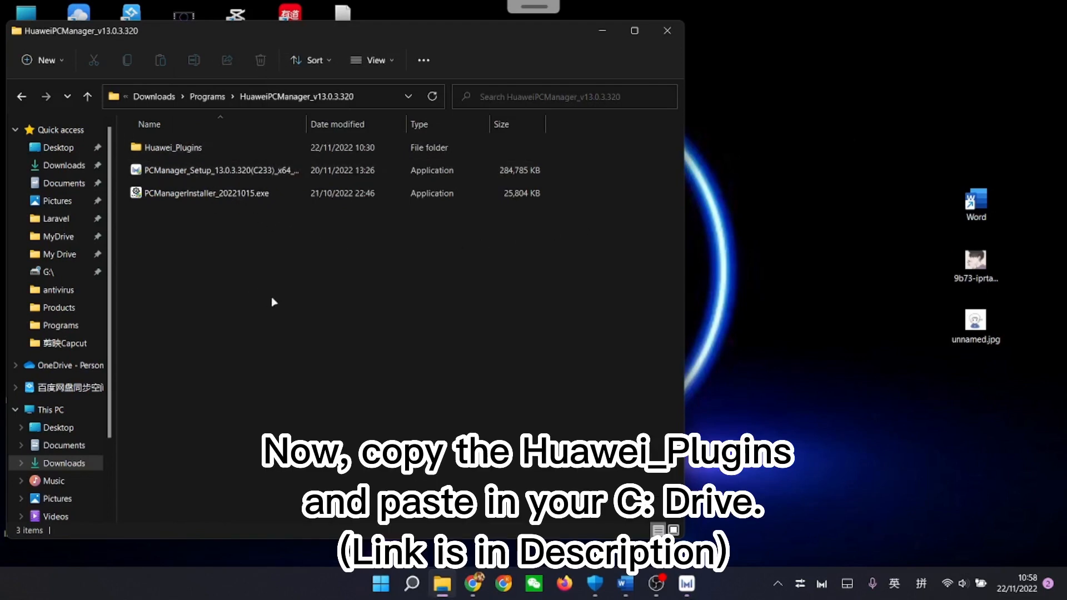
{"action": "right_click", "coordinate": [172, 147]}
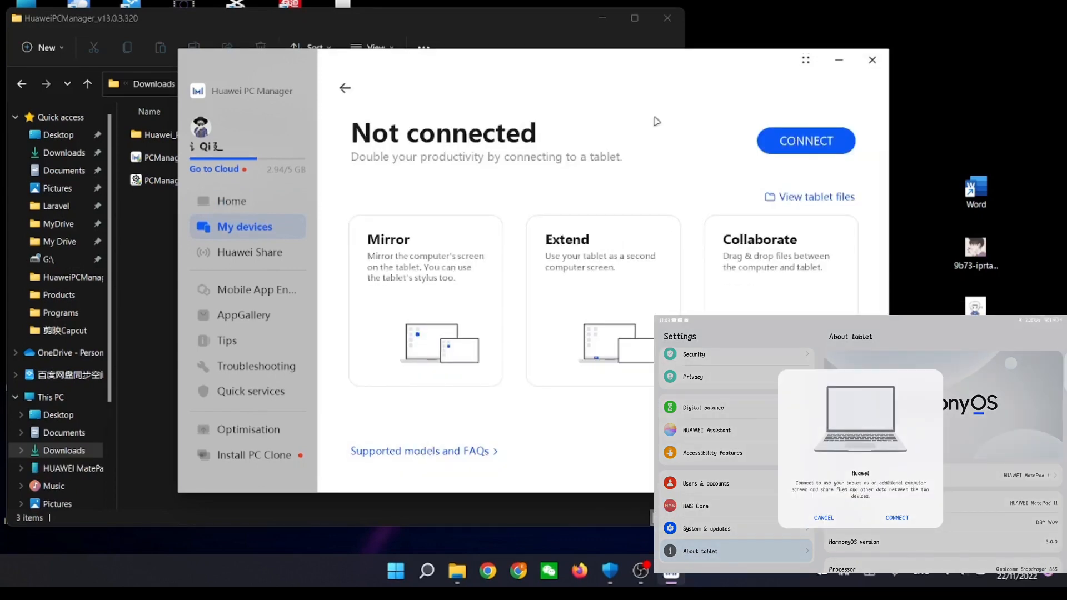
Connect the PC to the HUAWEI MatePad 11 from the tablet page.
{"action": "left_click", "coordinate": [805, 141]}
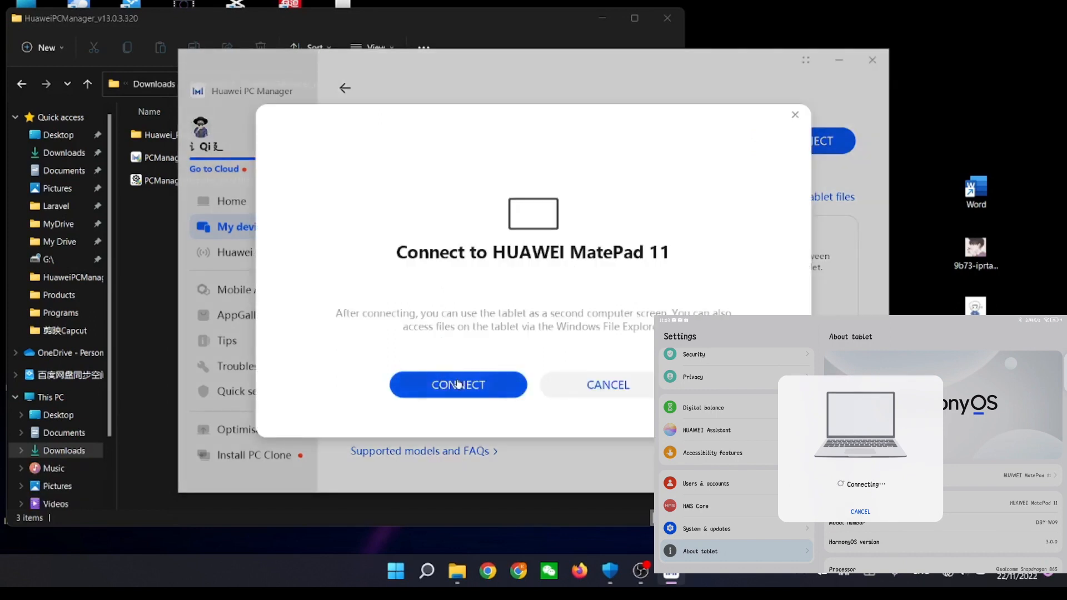
{"action": "left_click", "coordinate": [459, 385]}
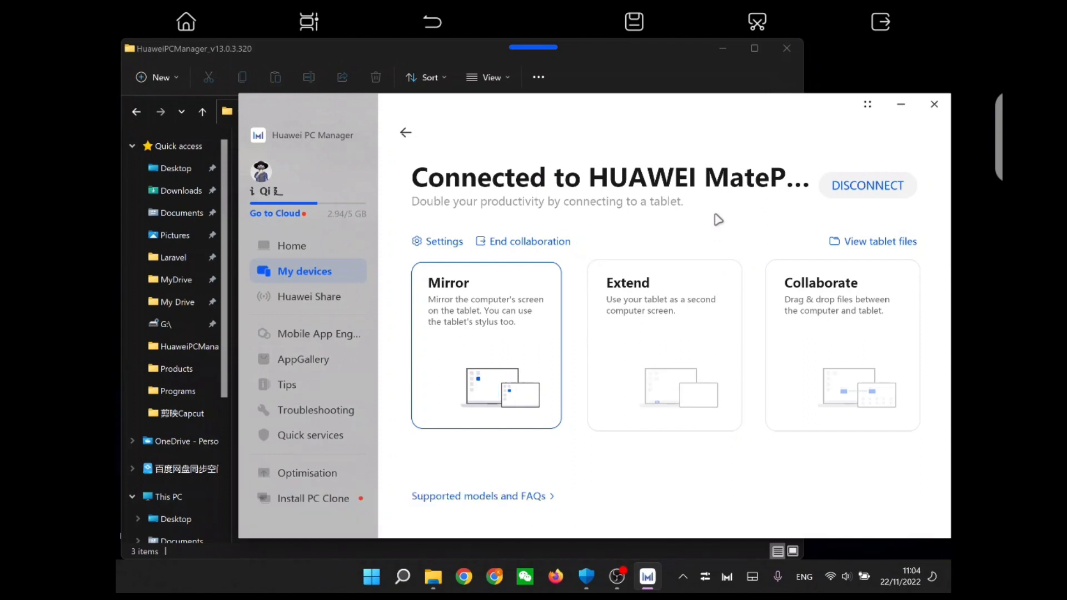
{"action": "mouse_move", "coordinate": [726, 318]}
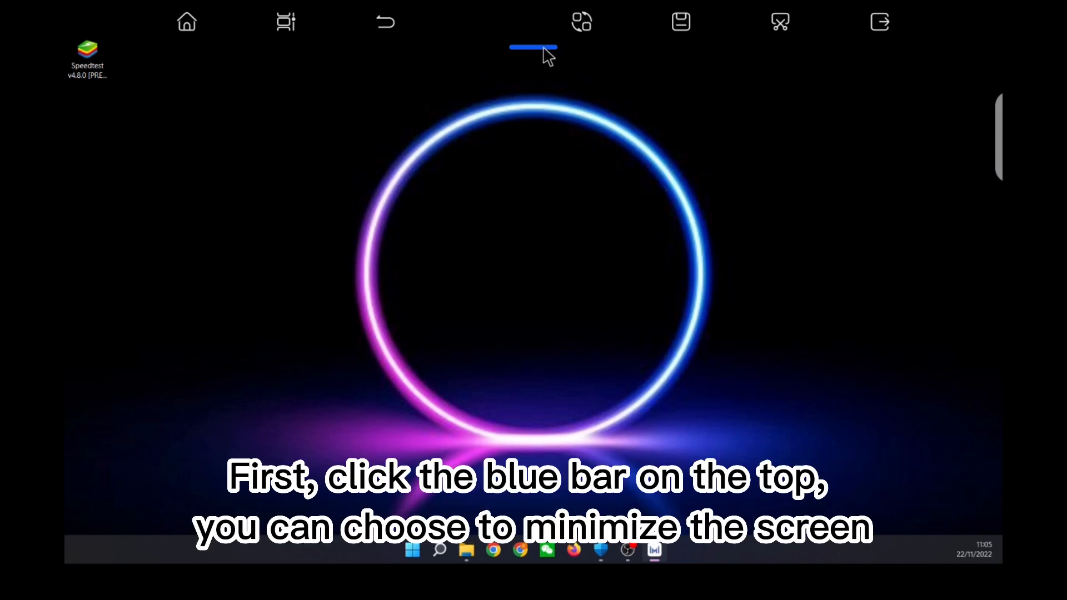
Shrink the extended desktop on the MatePad into a small floating window.
{"action": "left_click", "coordinate": [532, 48]}
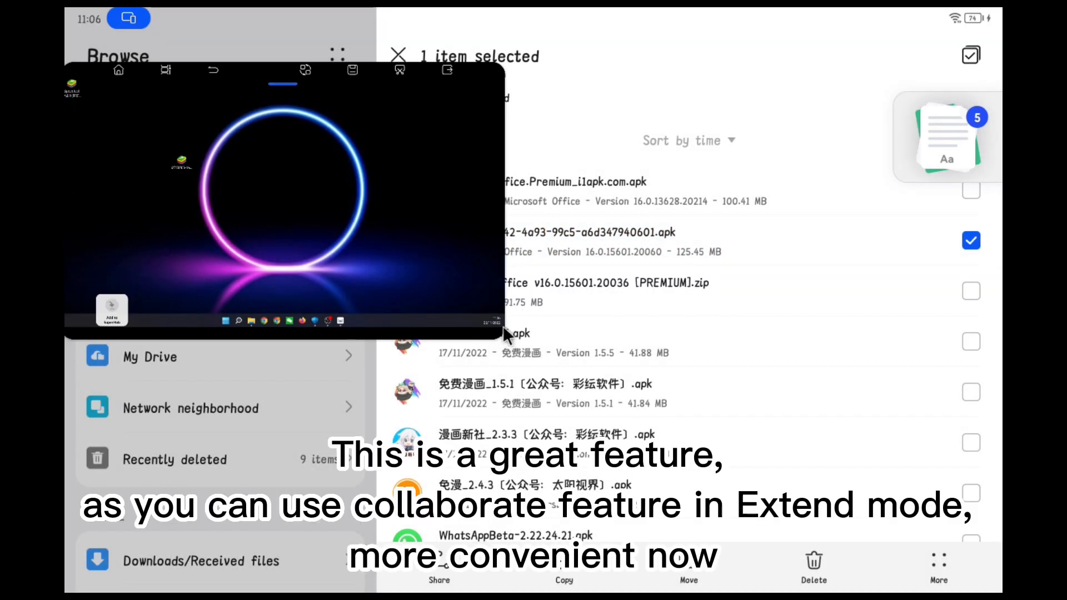
{"action": "mouse_move", "coordinate": [293, 119]}
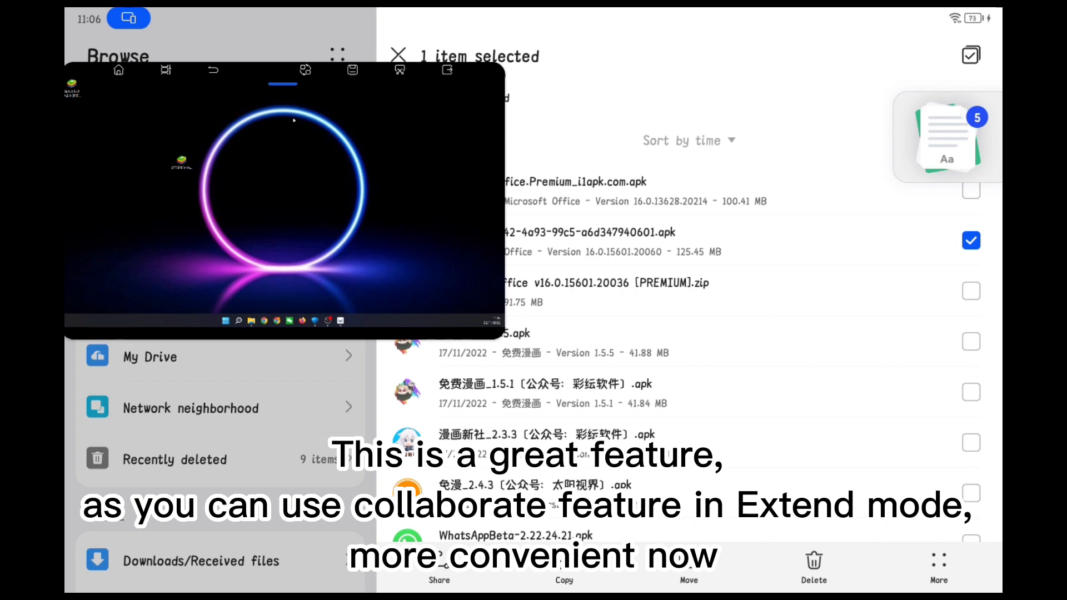